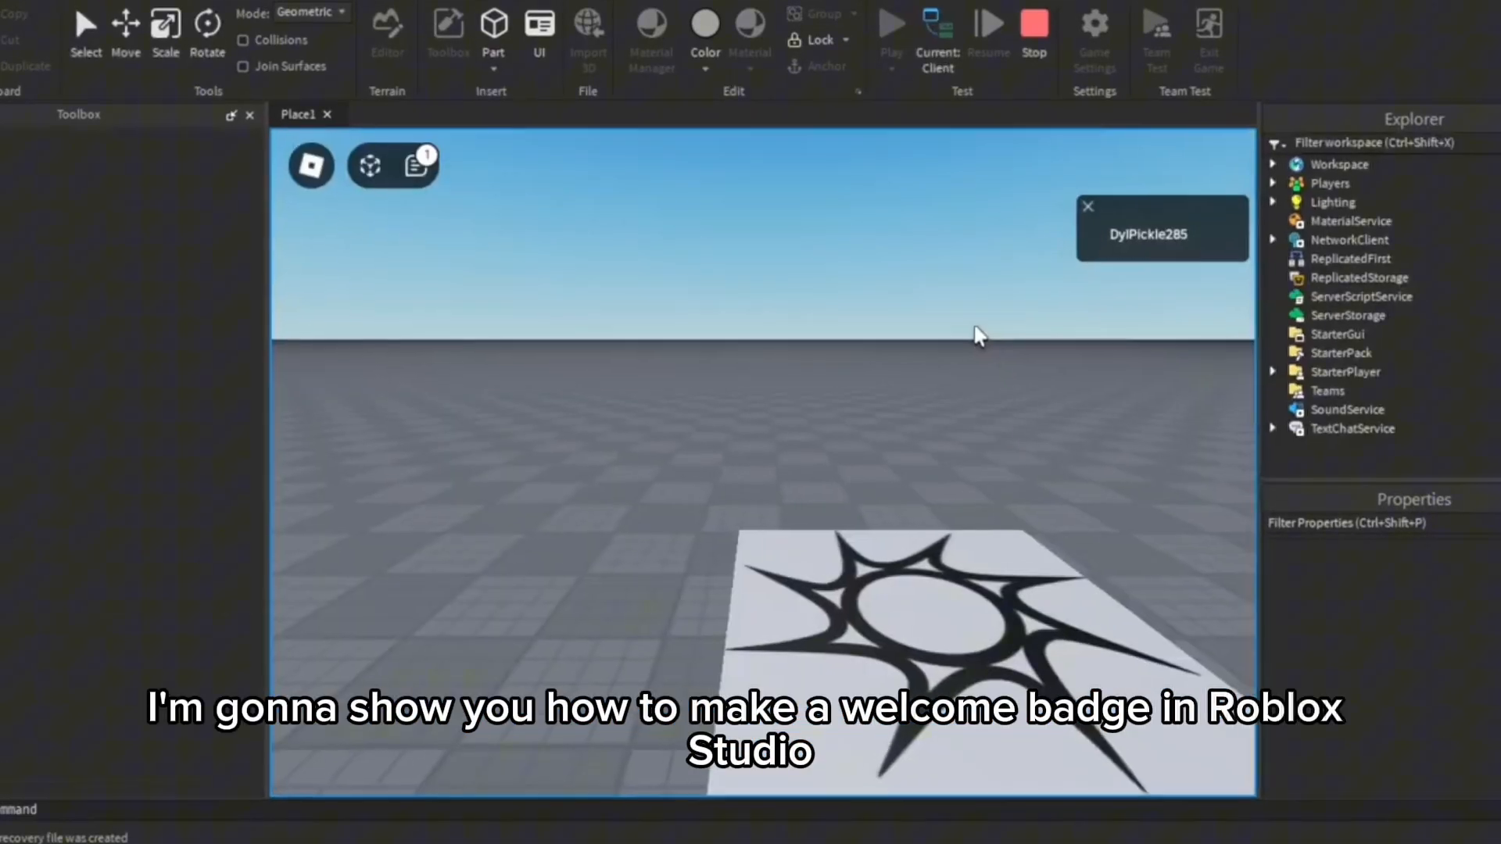
Stop the running playtest and return to the editor.
left_click(889, 23)
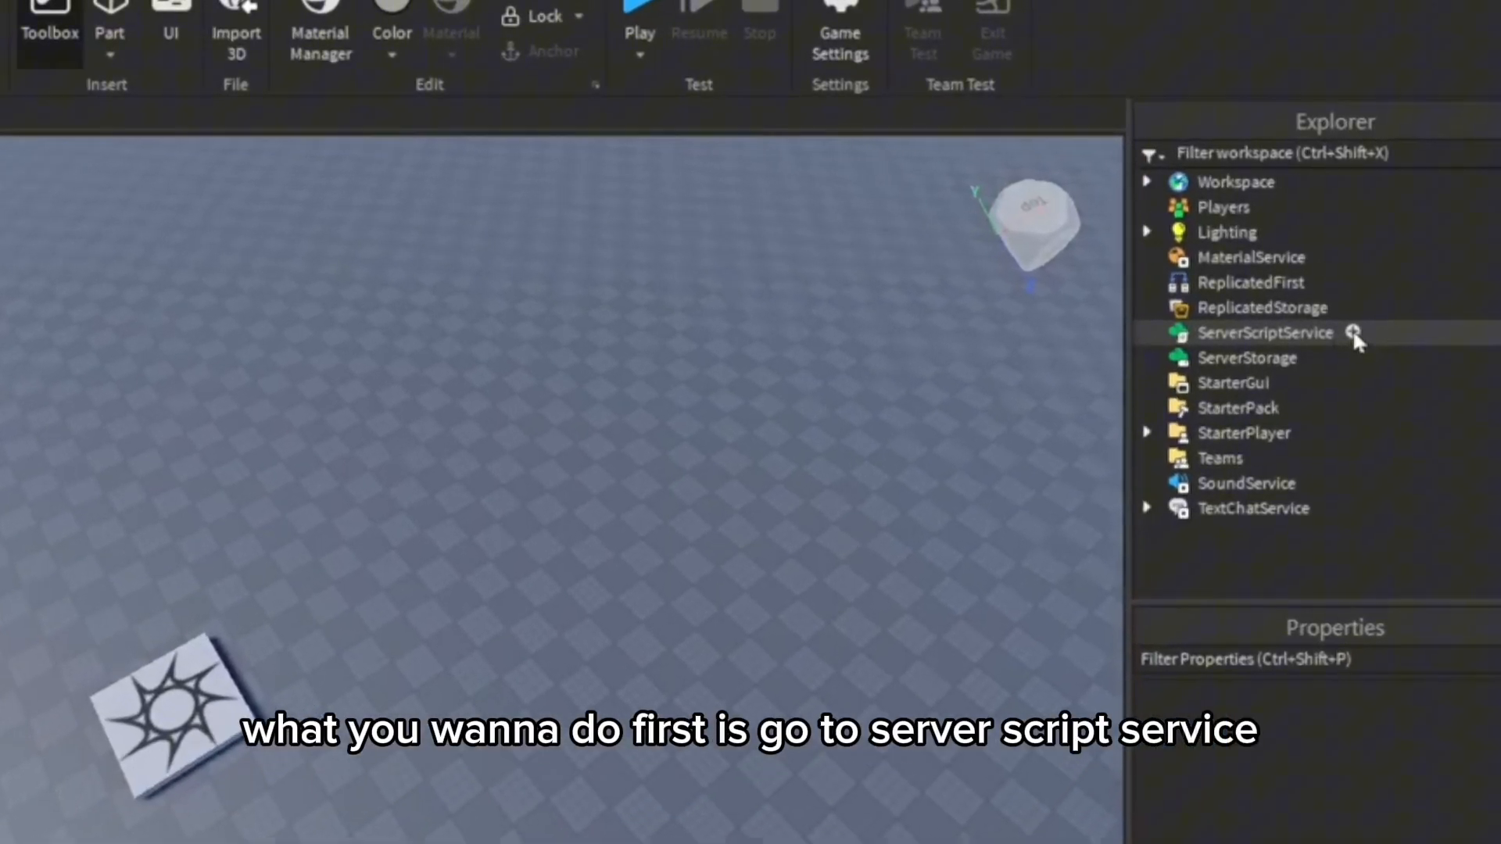
Insert a new Script under ServerScriptService and replace its starter code with the badge-award code.
left_click(1357, 332)
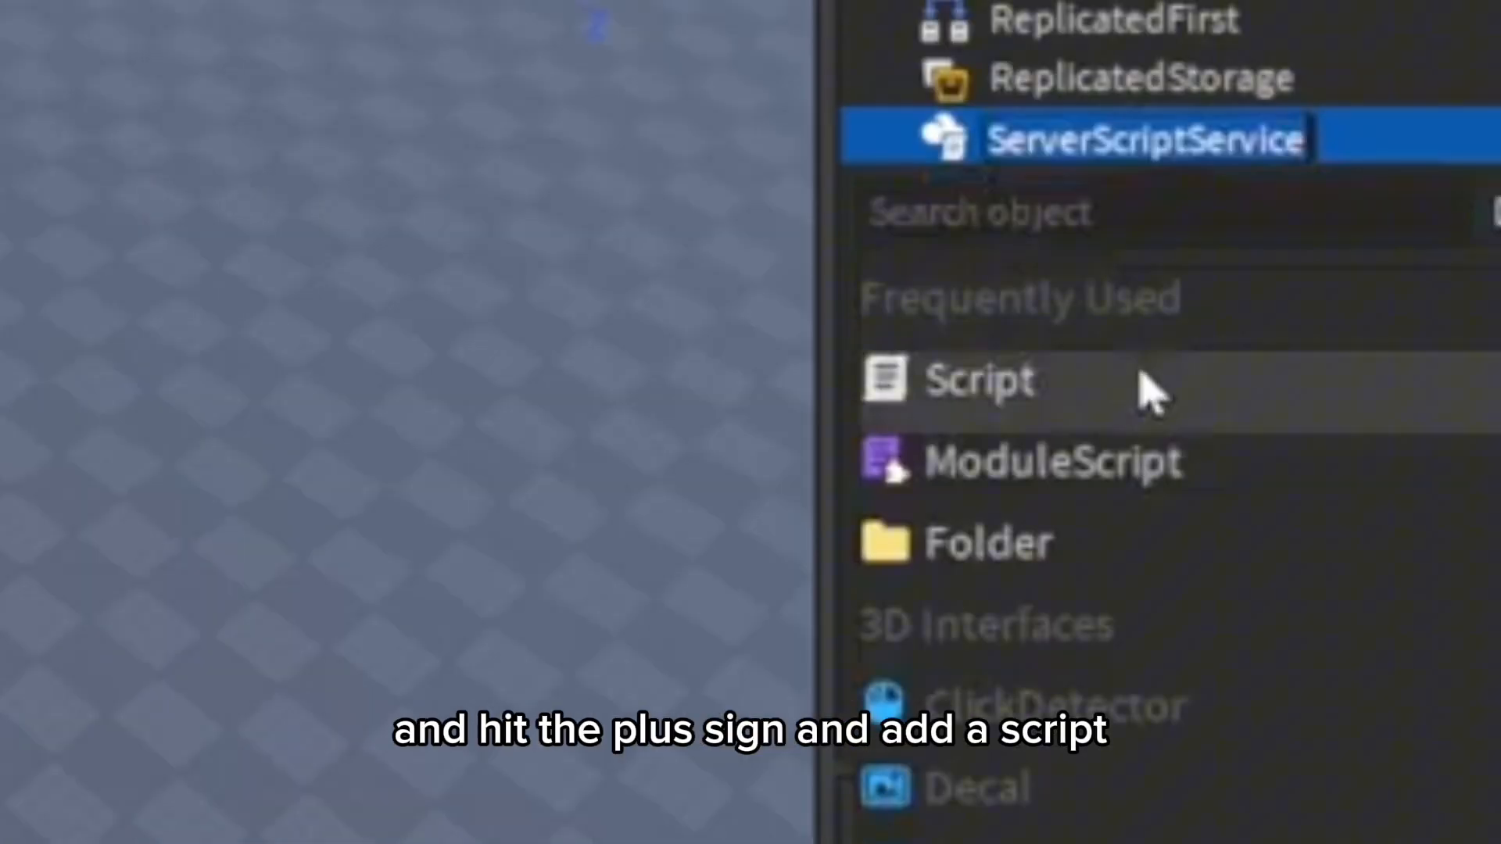
left_click(979, 379)
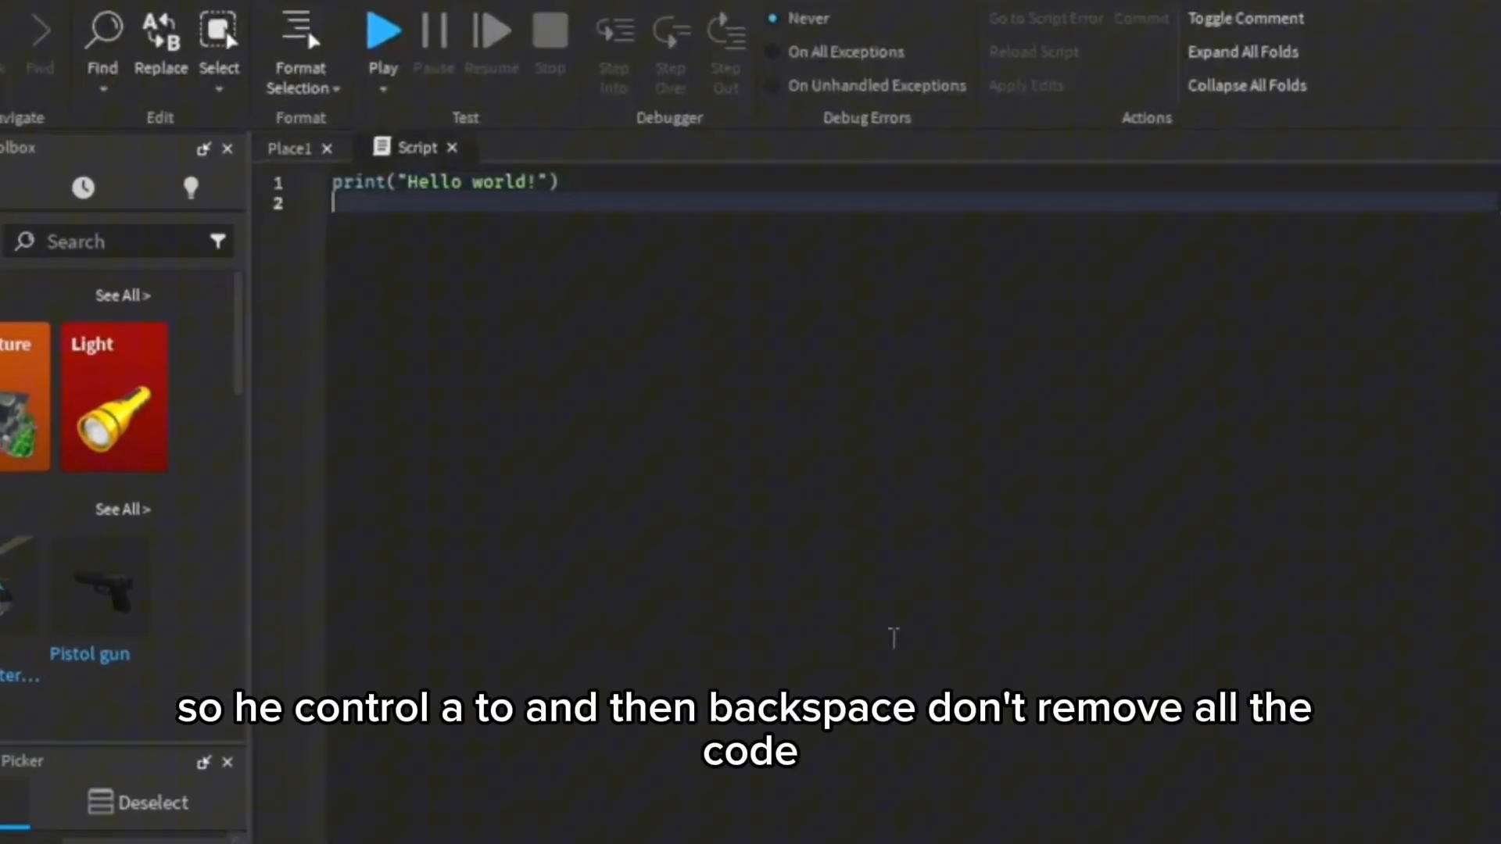
key("ctrl+a")
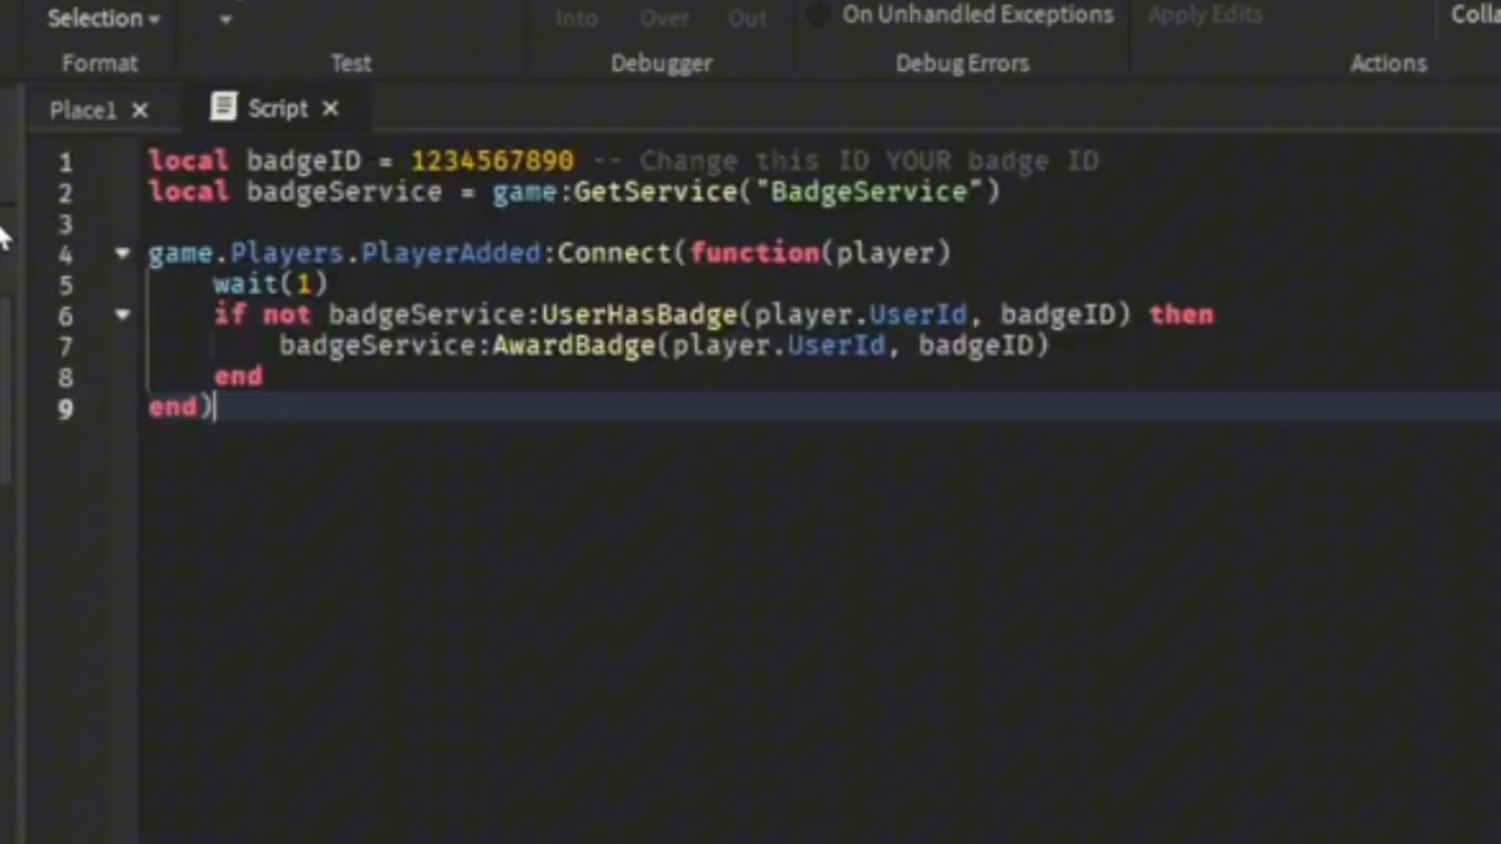
Publish the game to Roblox from the File menu.
left_click(38, 22)
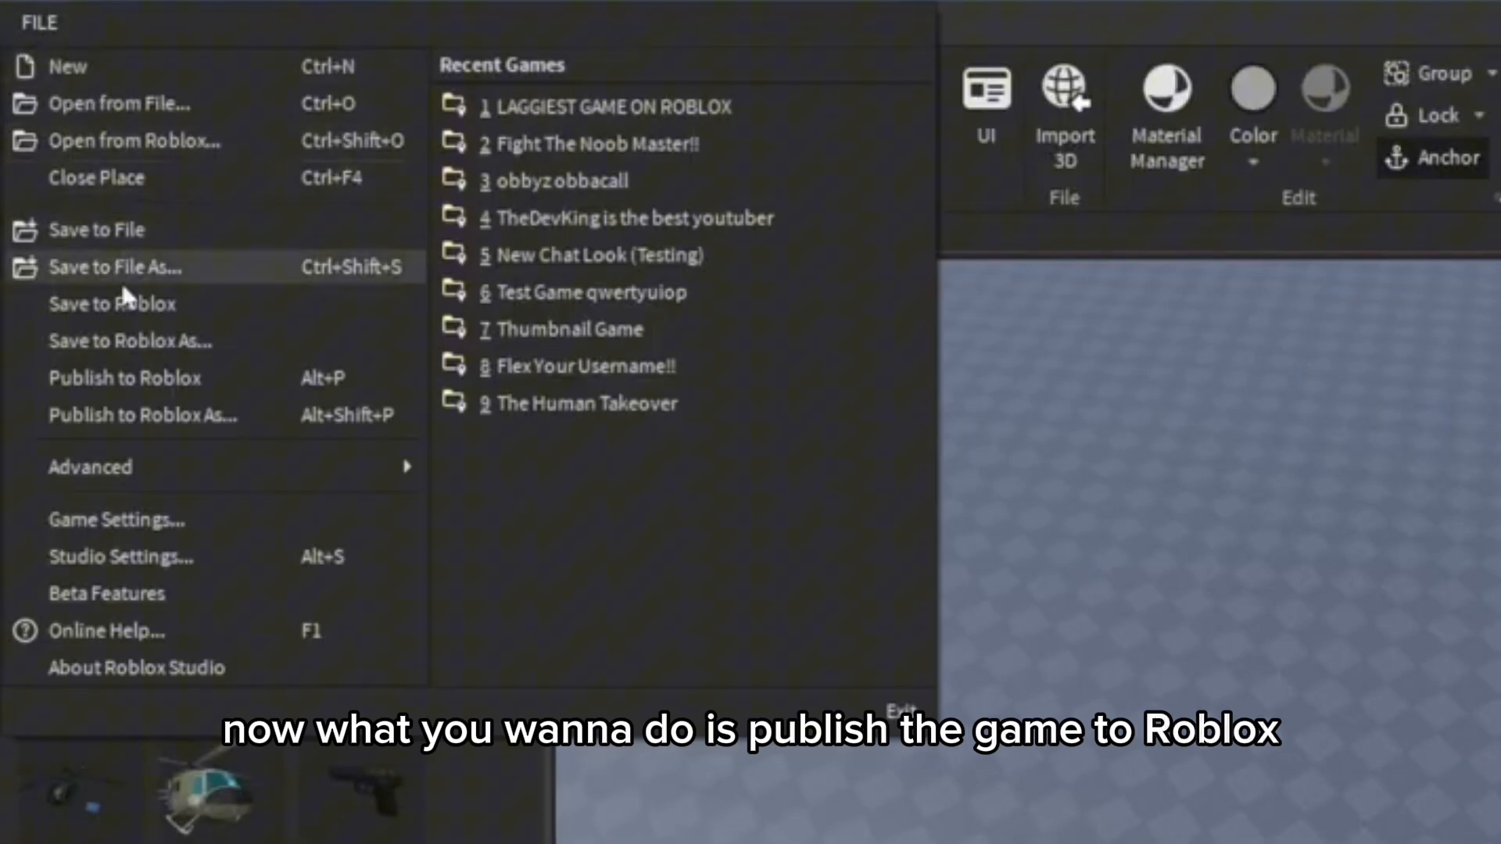
left_click(123, 376)
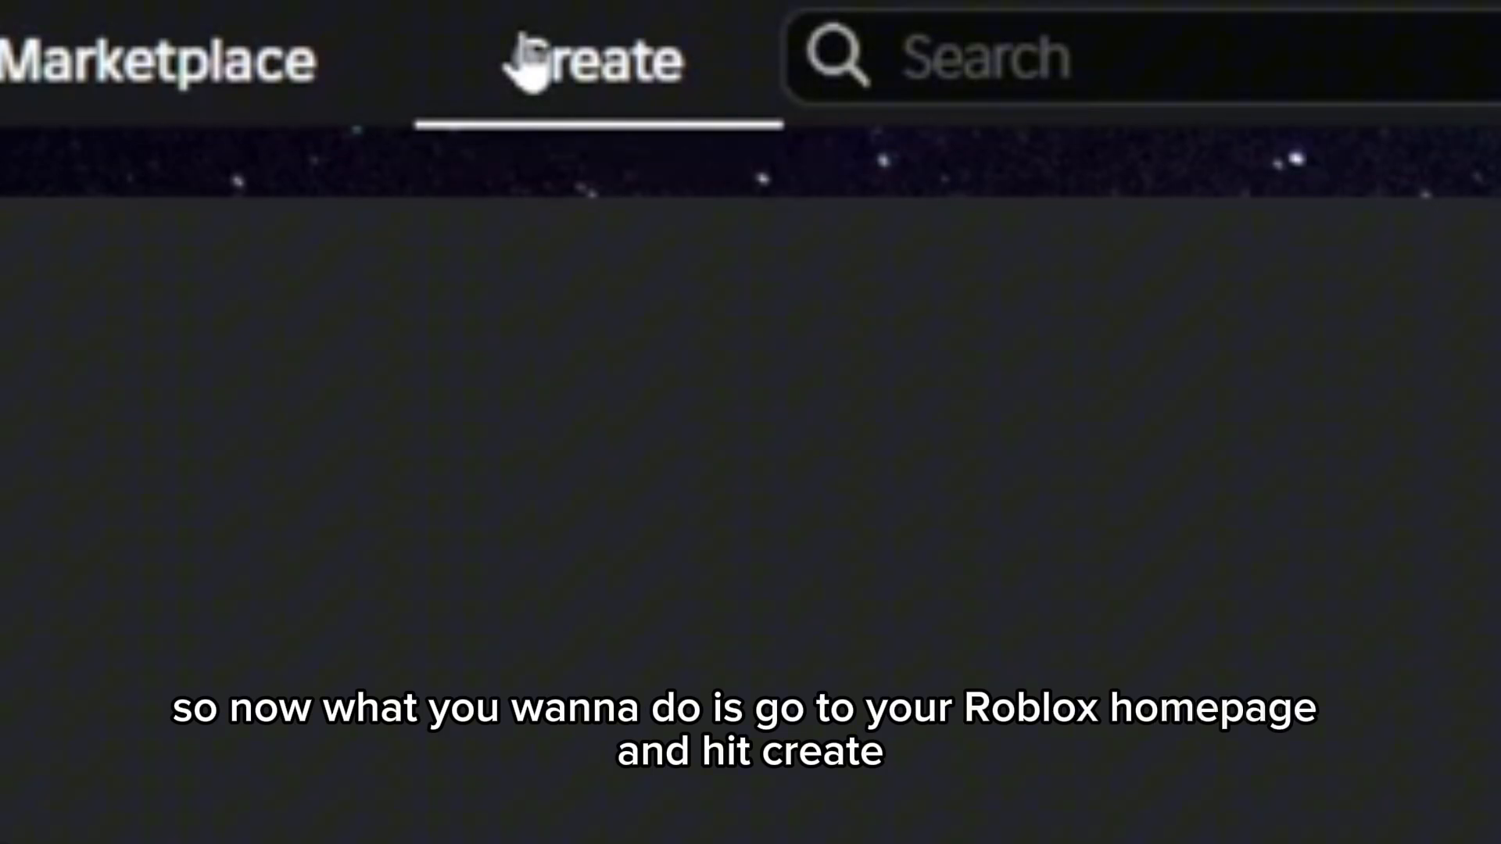
Navigate Creator Hub through Creations to Tutorial Game's Badges page under Engagement.
left_click(591, 59)
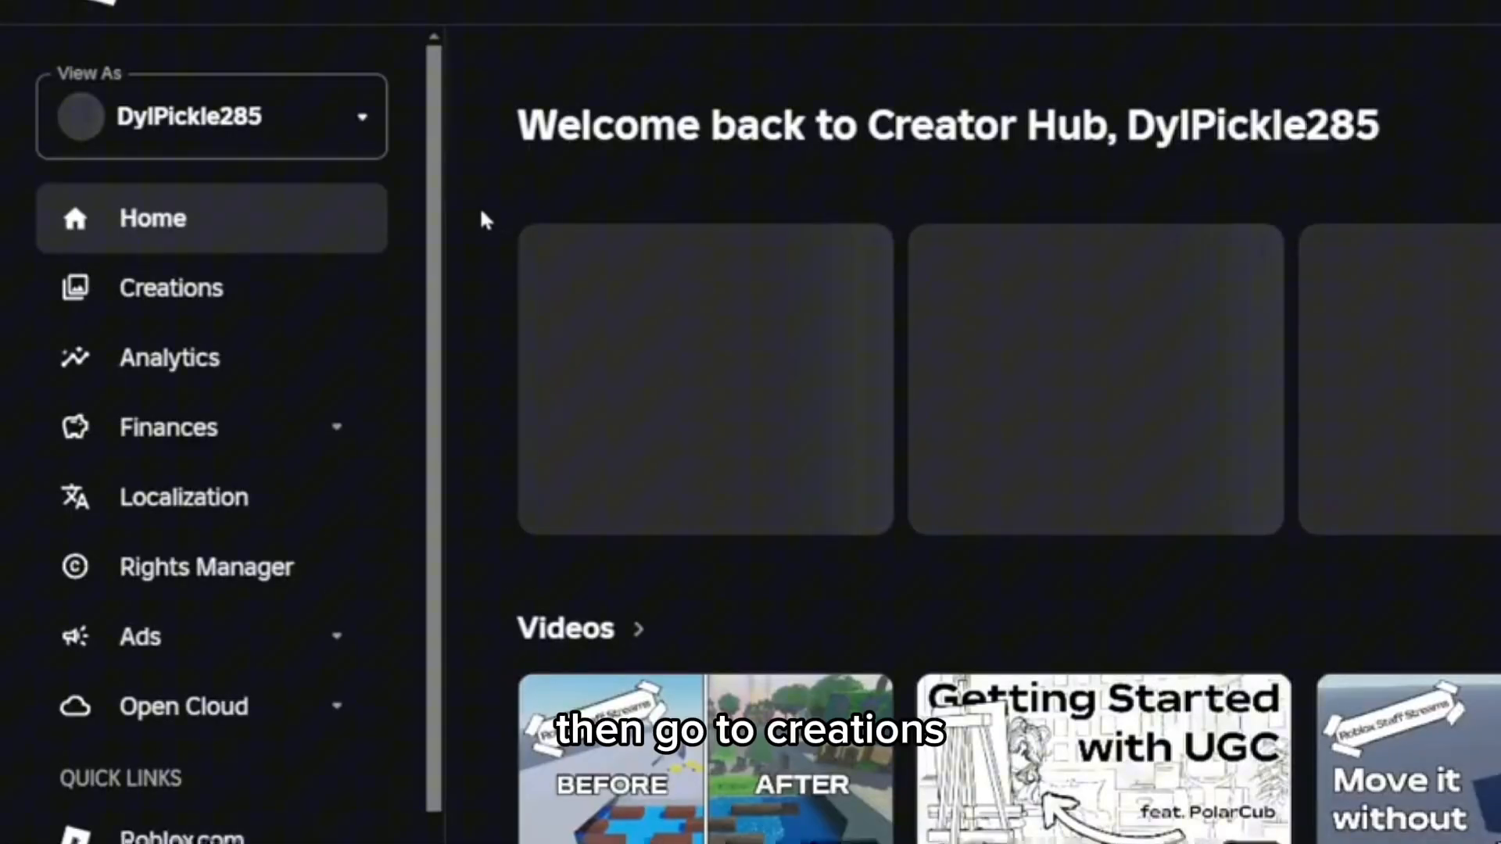
left_click(170, 288)
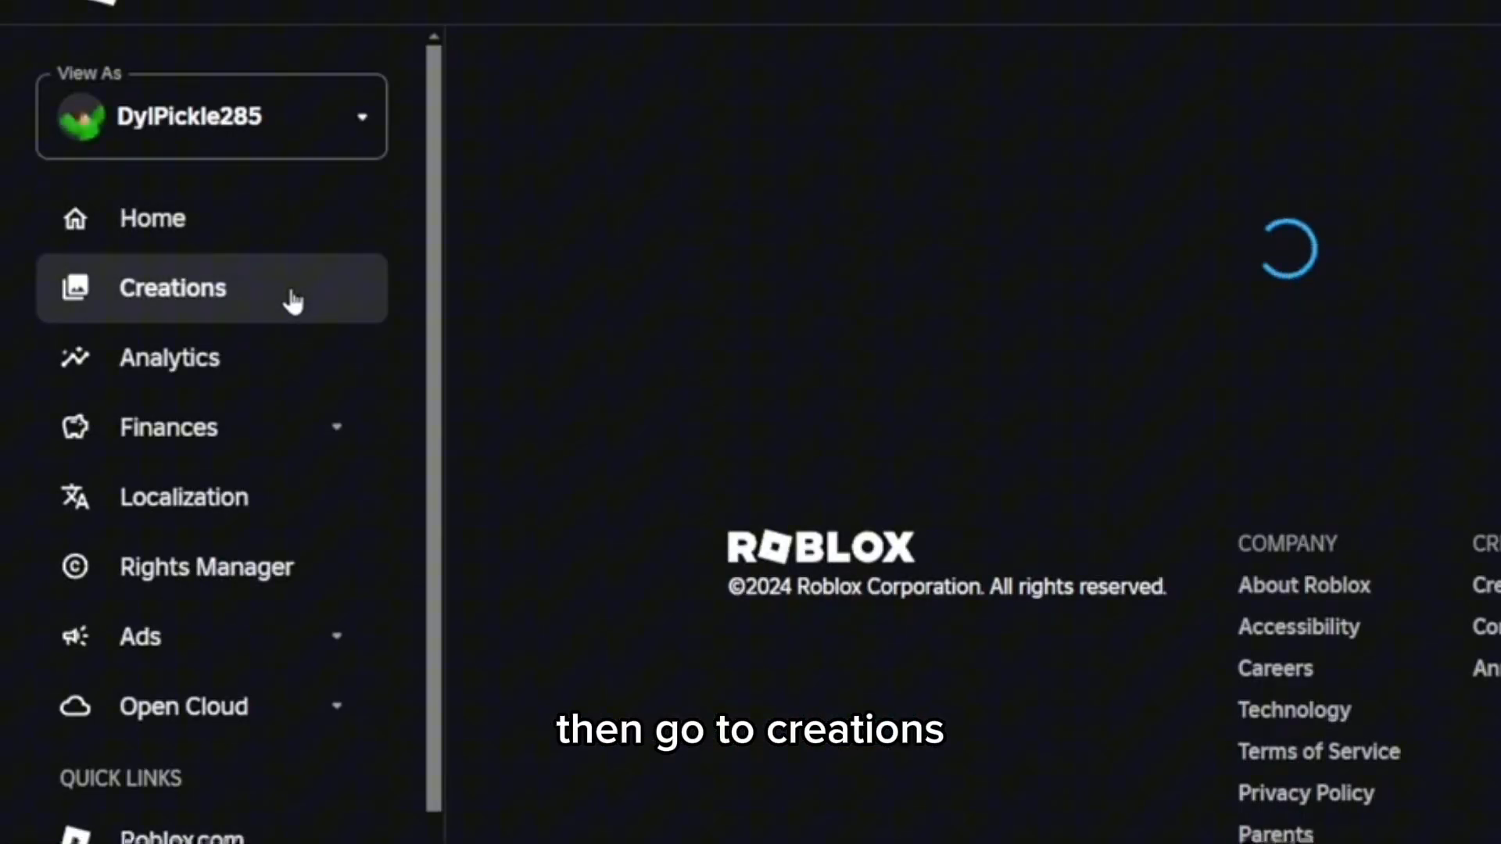
left_click(173, 287)
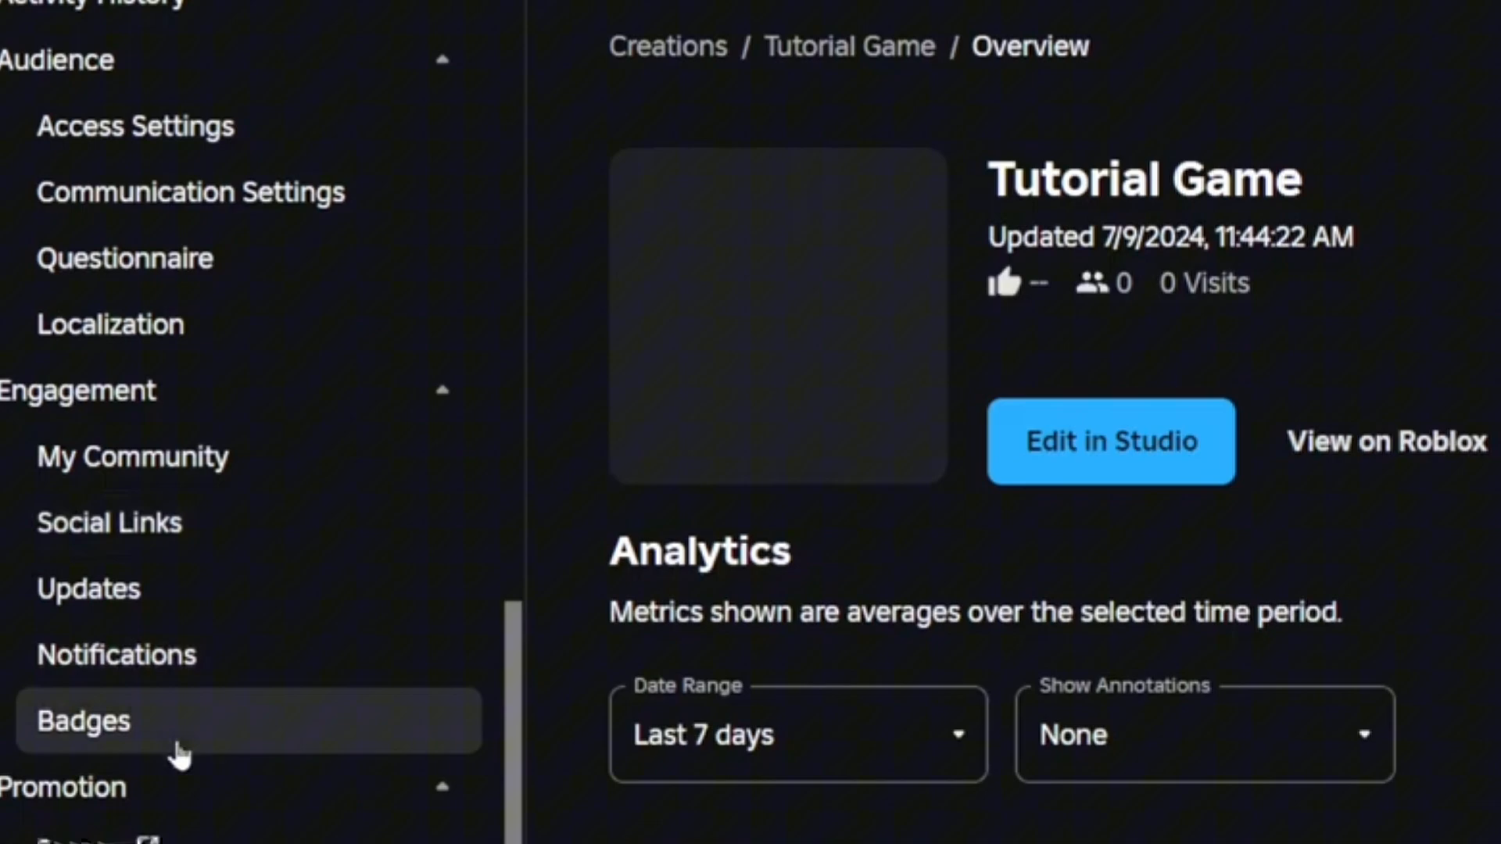
left_click(83, 721)
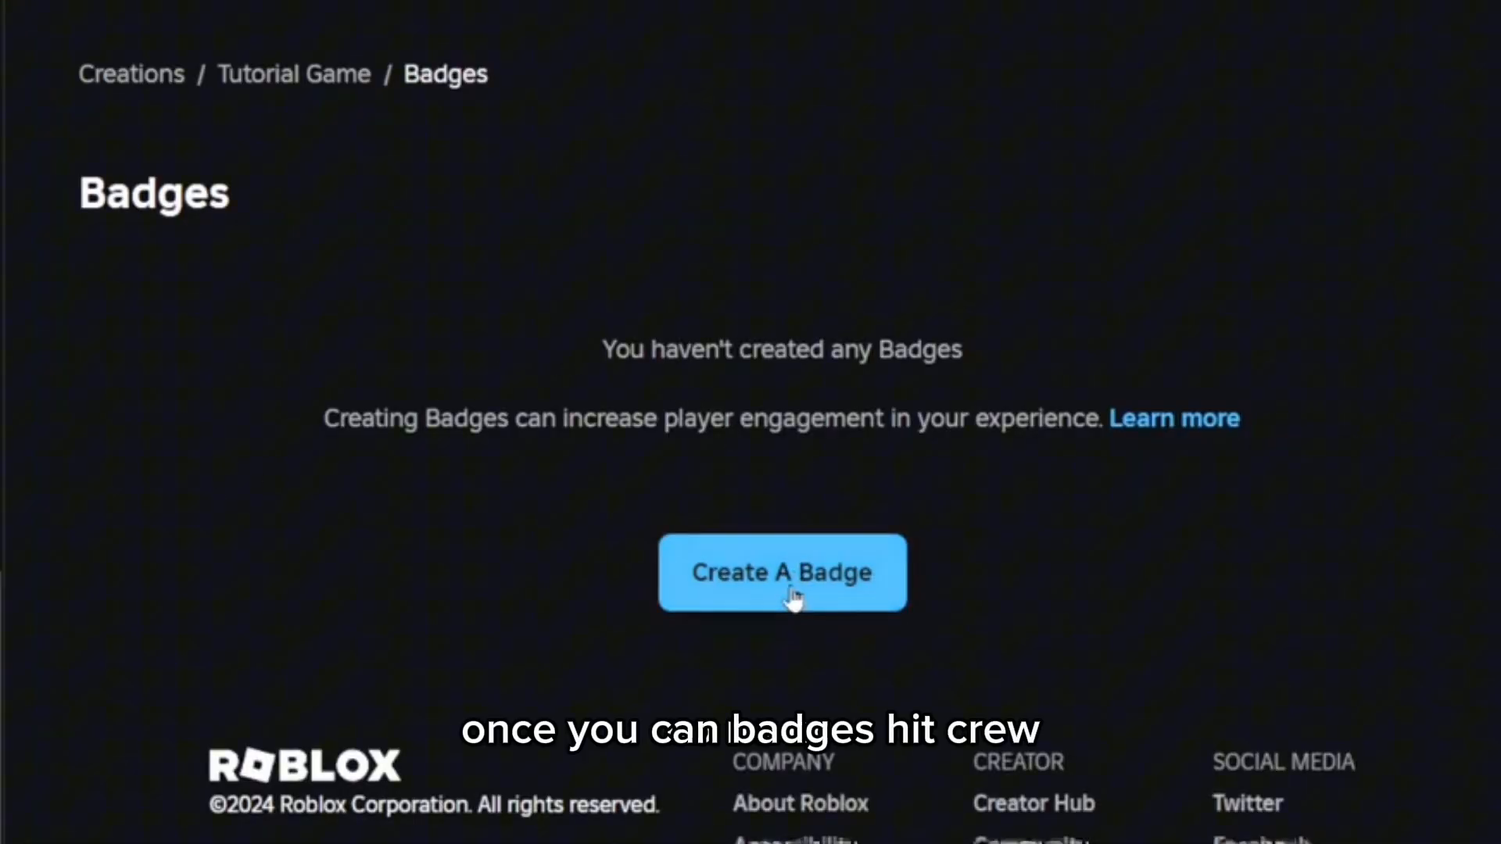
Create a new badge named 'Welcome!!' with the welcome image uploaded.
left_click(782, 572)
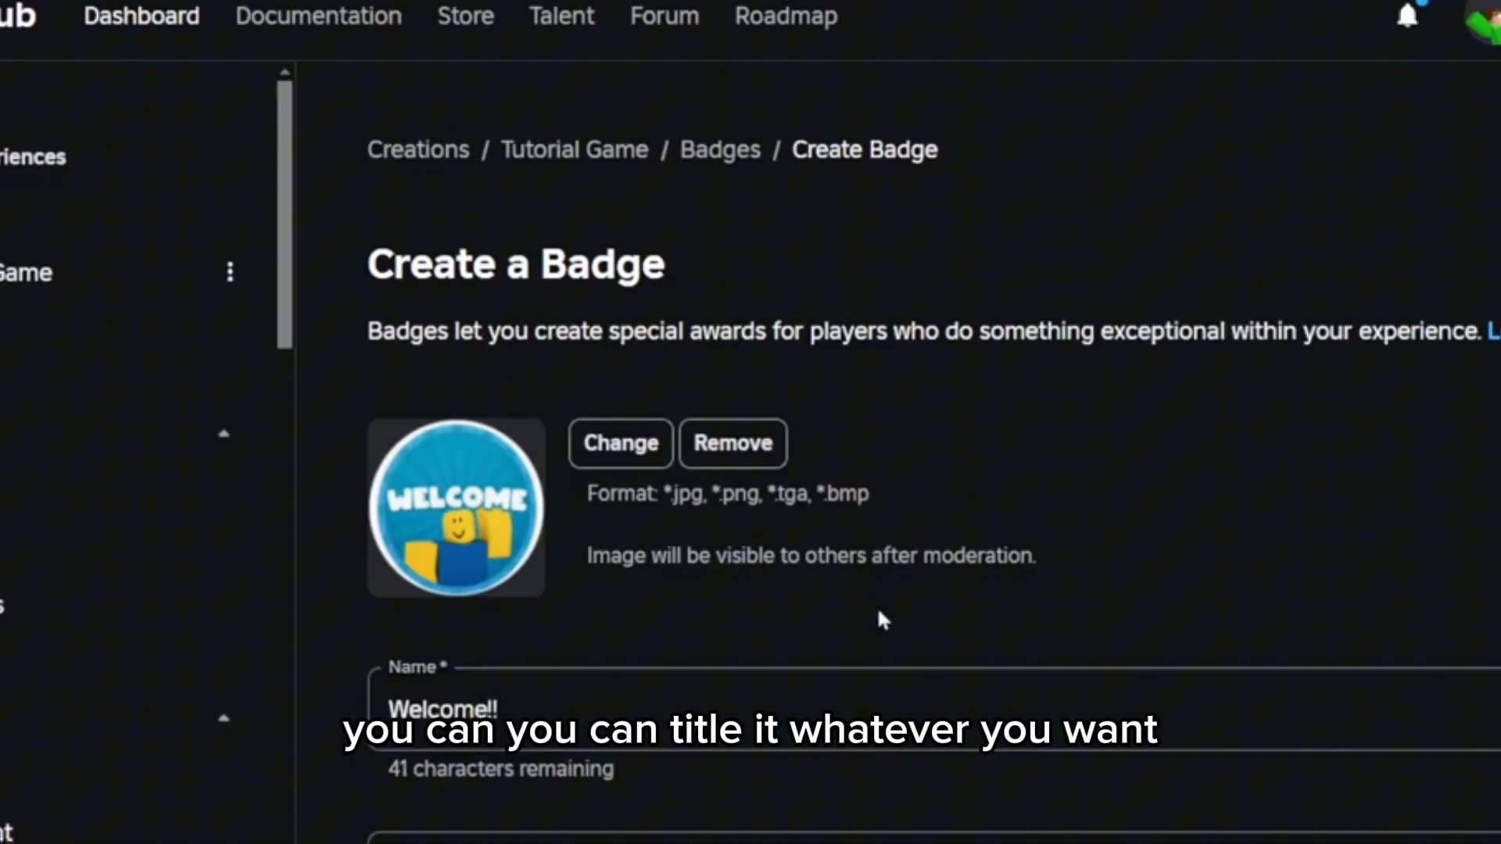
scroll("down", 3)
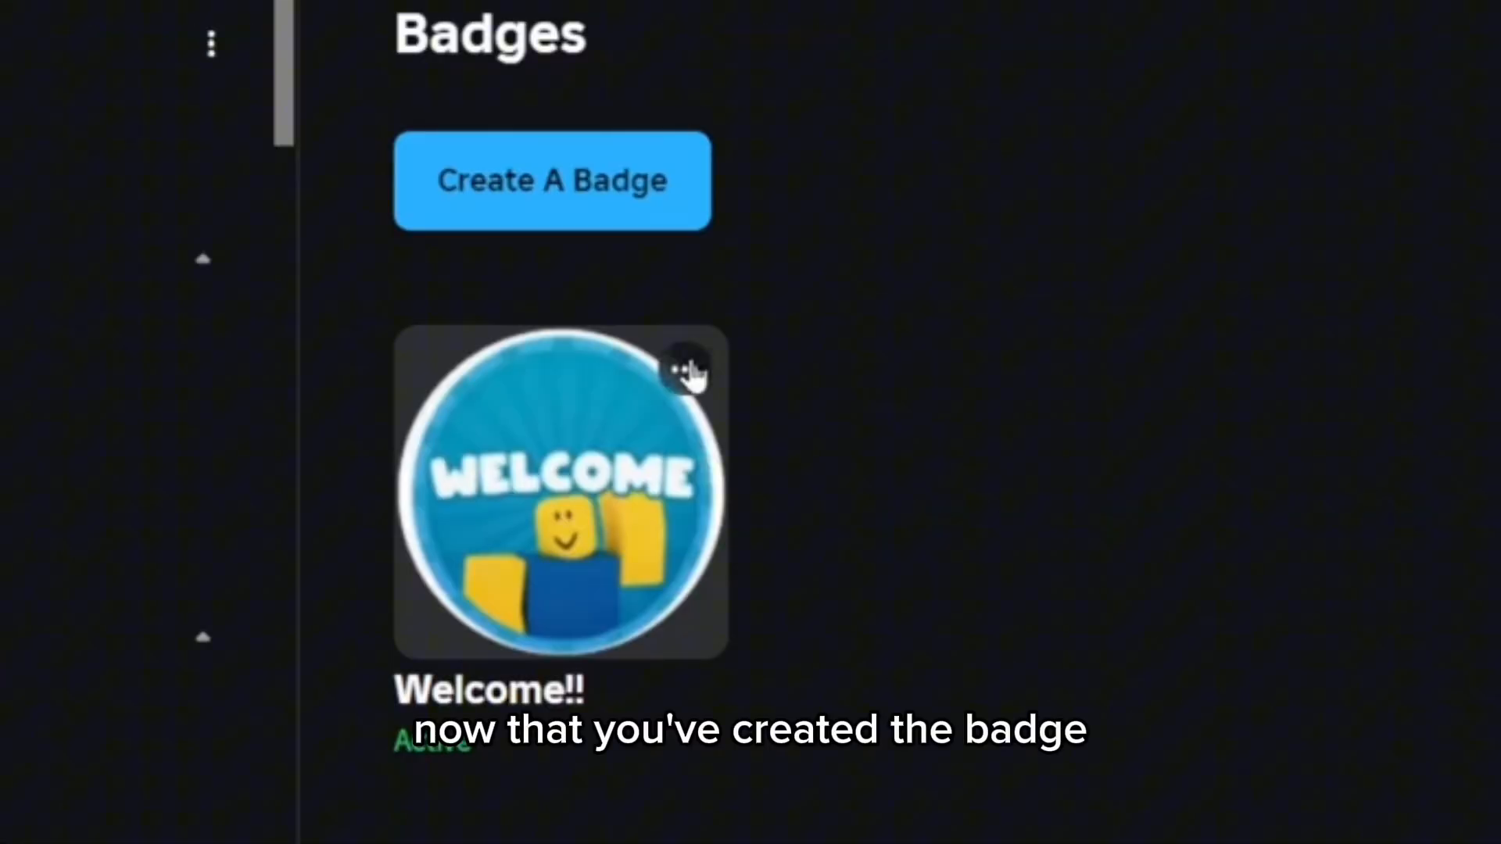
Copy the Welcome!! badge's Asset ID into the script's badgeID and test by joining.
left_click(685, 372)
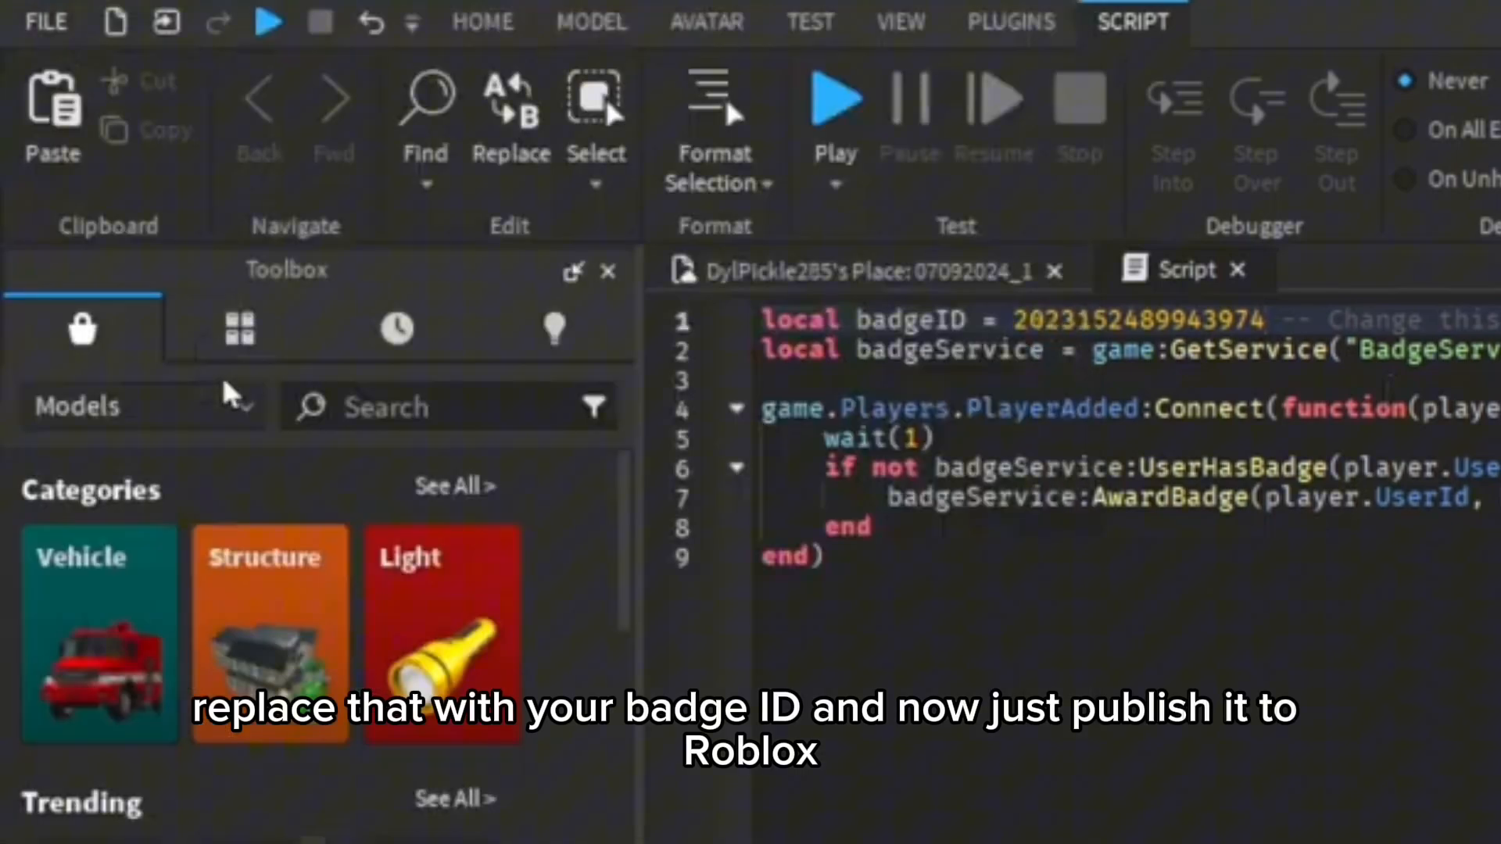
left_click(835, 96)
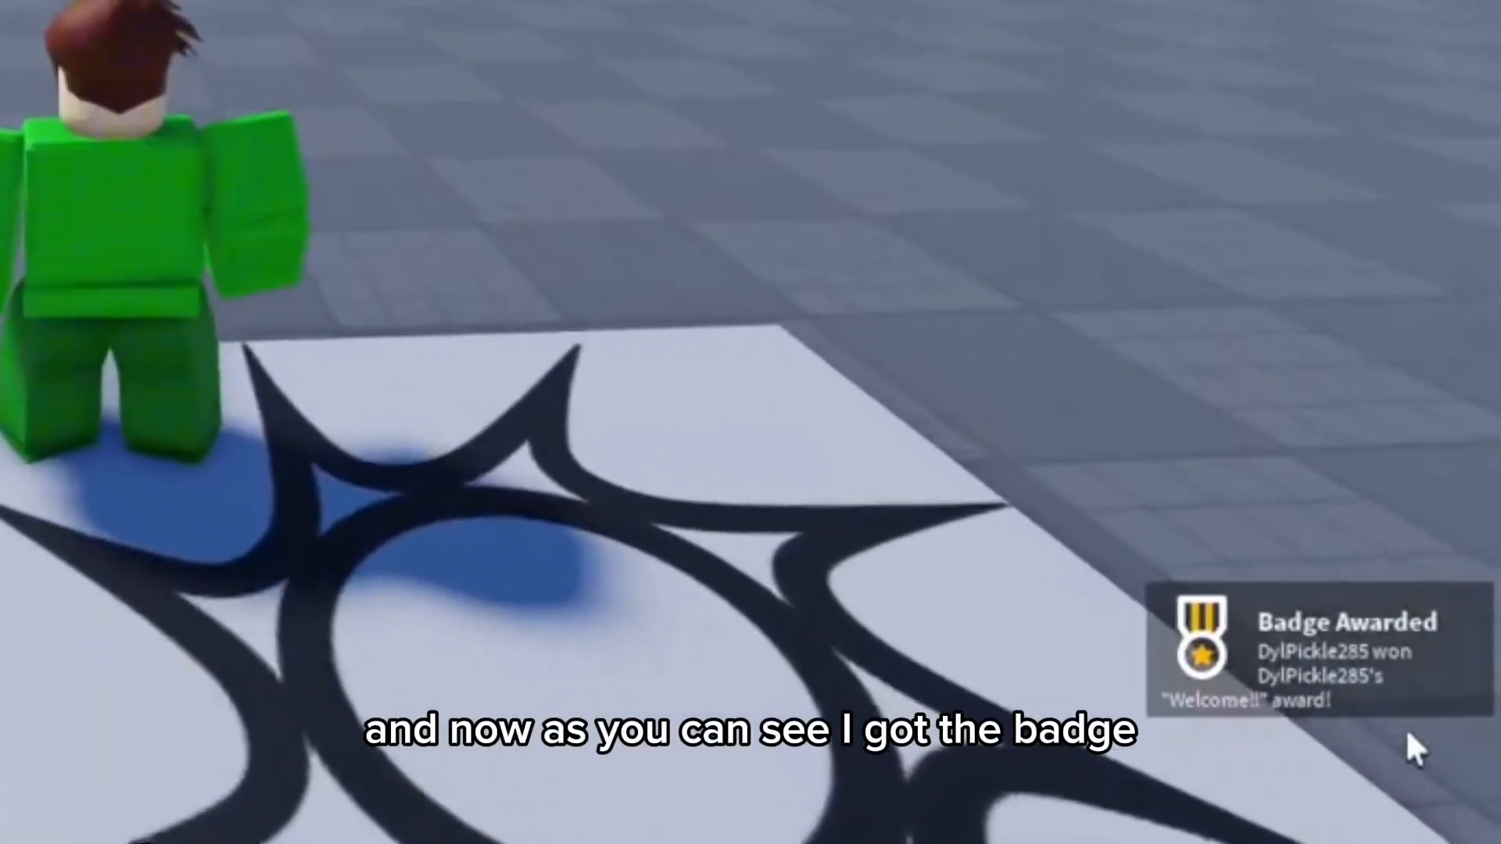